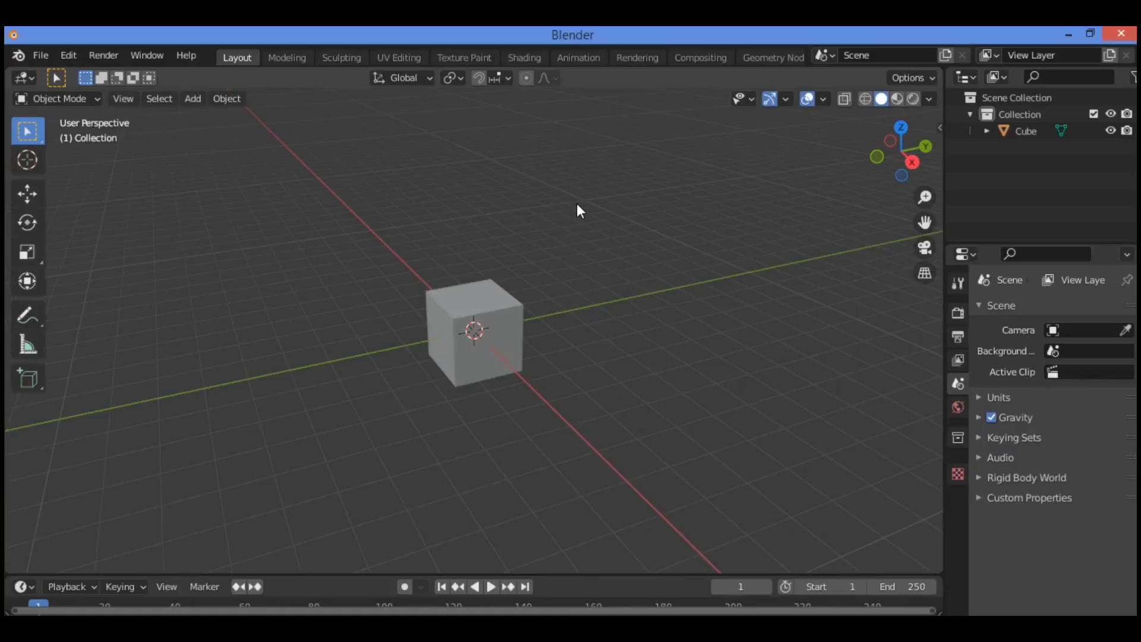
pyautogui.moveTo(528, 222)
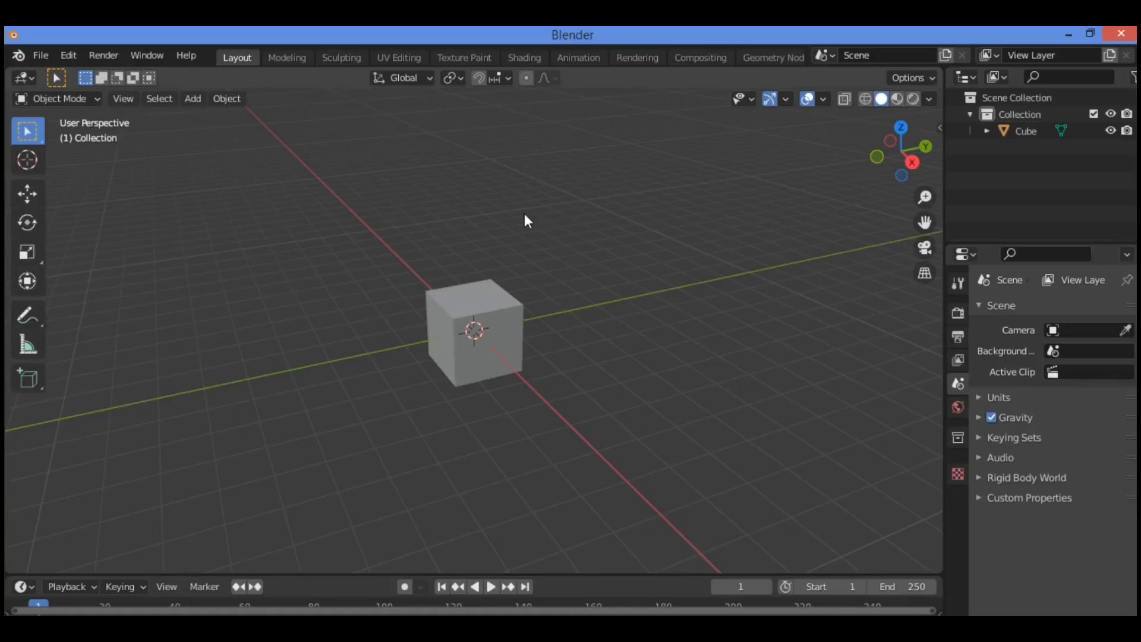
pyautogui.moveTo(532, 220)
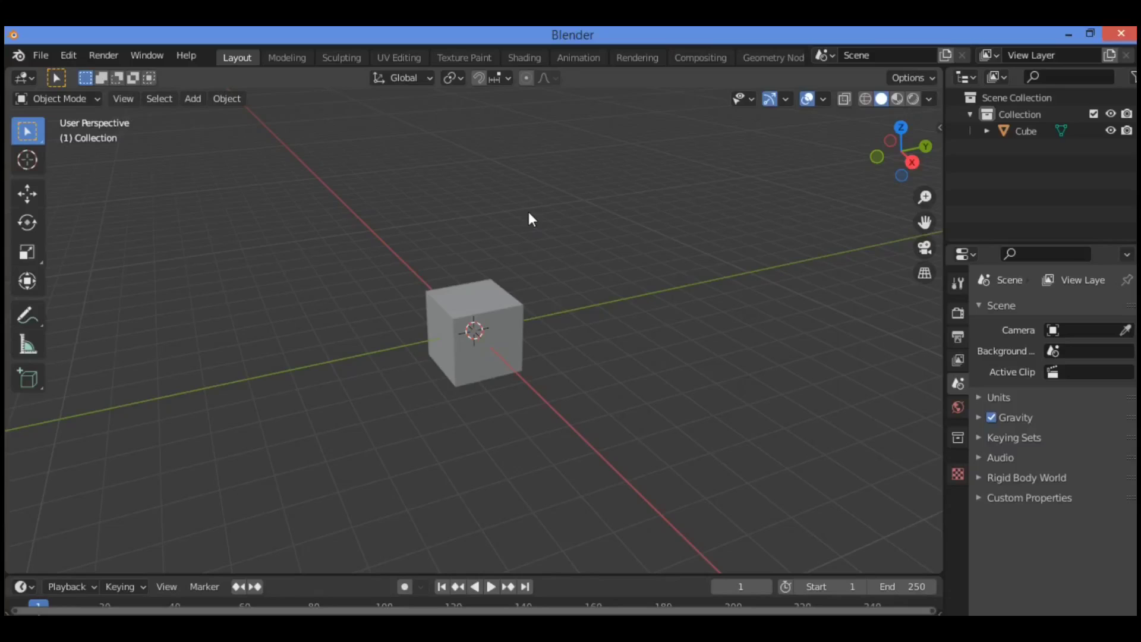
pyautogui.moveTo(439, 232)
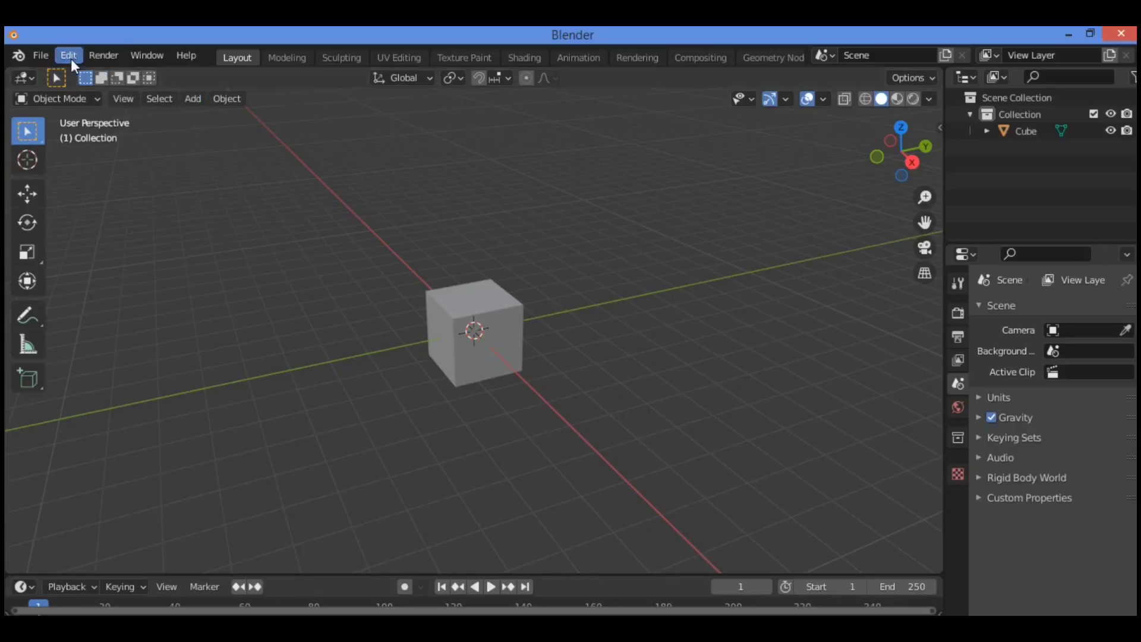
# - Enable the Add Curve: Extra Objects add-on in Preferences and close them
pyautogui.click(68, 56)
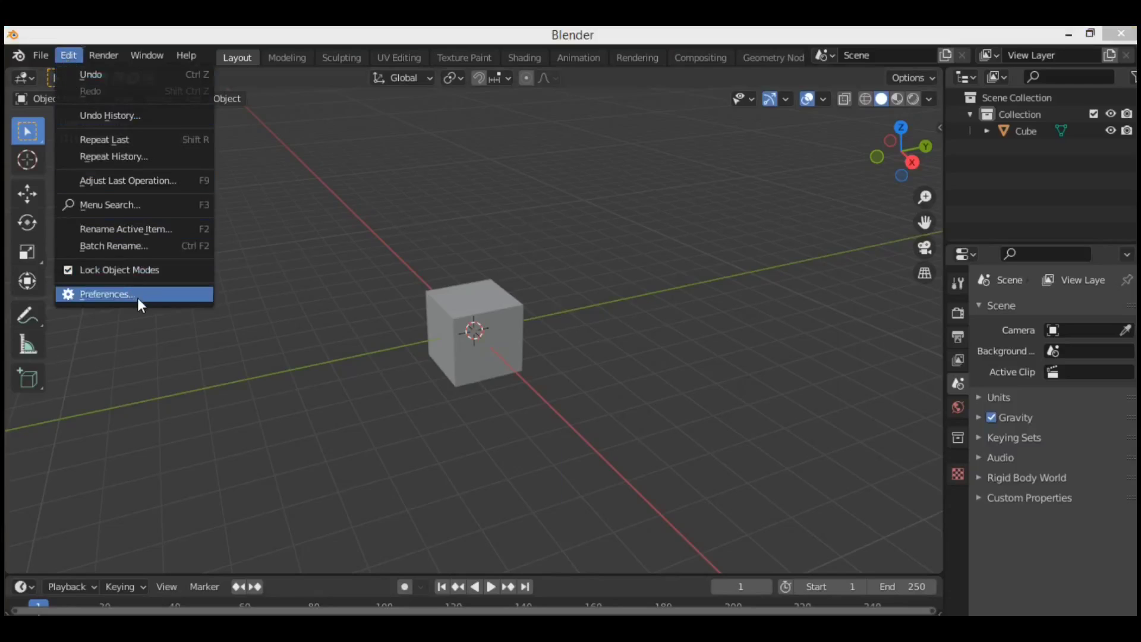
pyautogui.click(107, 293)
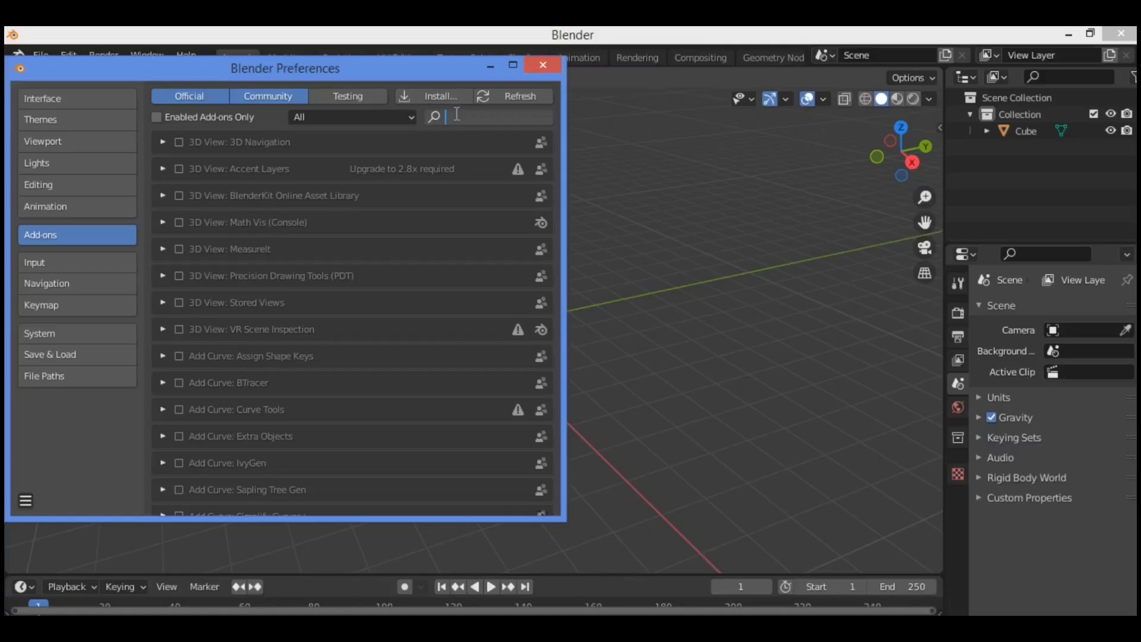
pyautogui.write('add curvz')
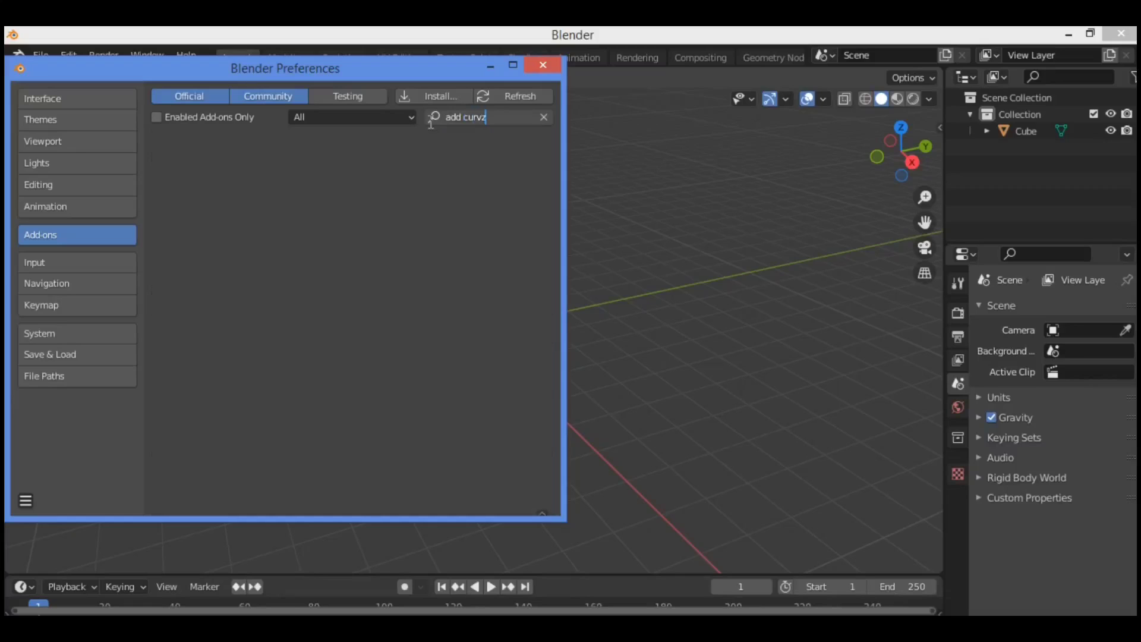
pyautogui.press('Backspace')
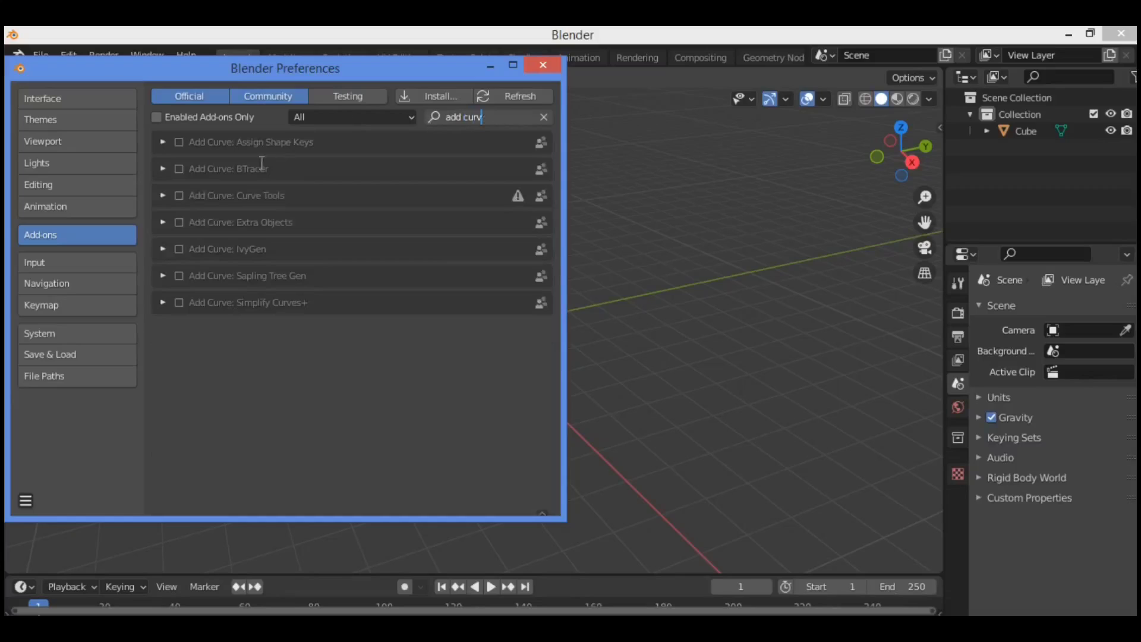
pyautogui.moveTo(295, 209)
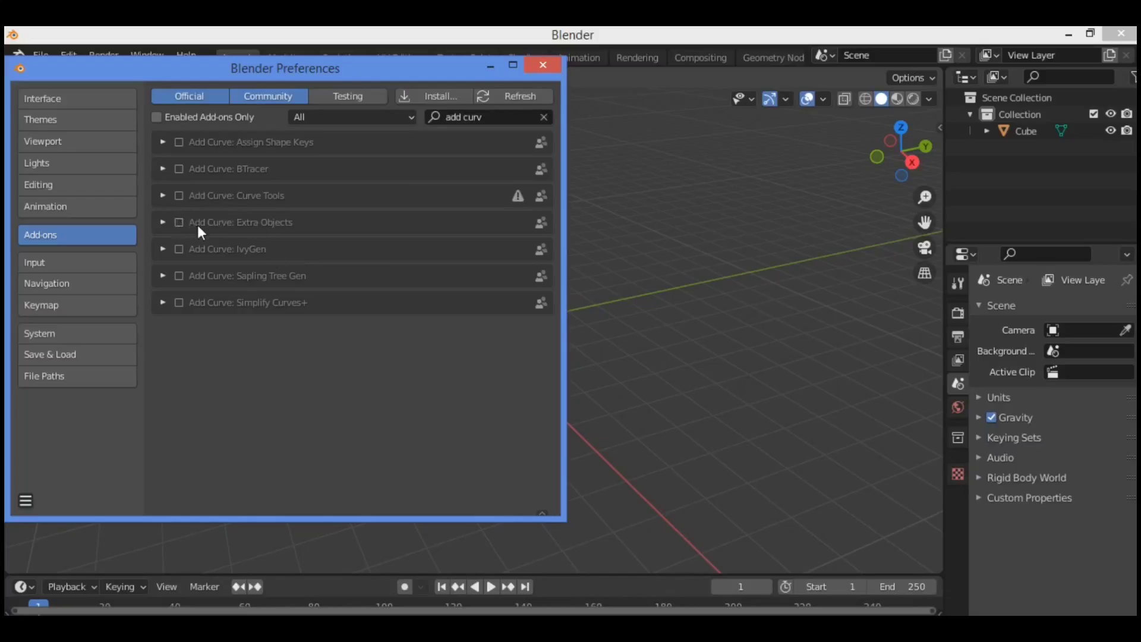
pyautogui.click(180, 223)
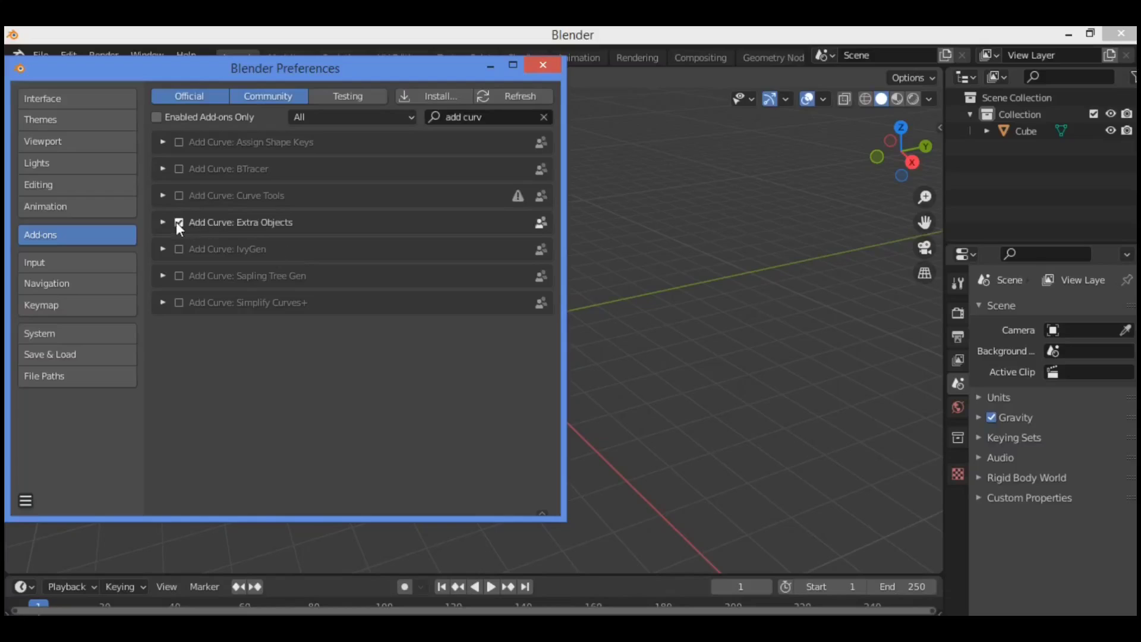
pyautogui.click(179, 222)
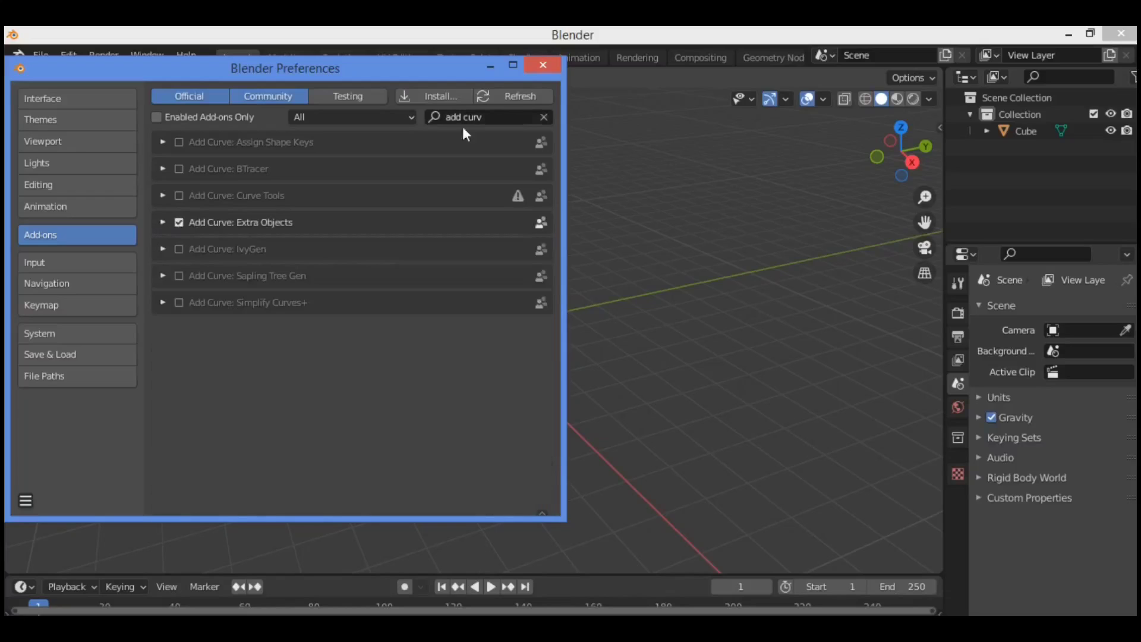
pyautogui.click(542, 68)
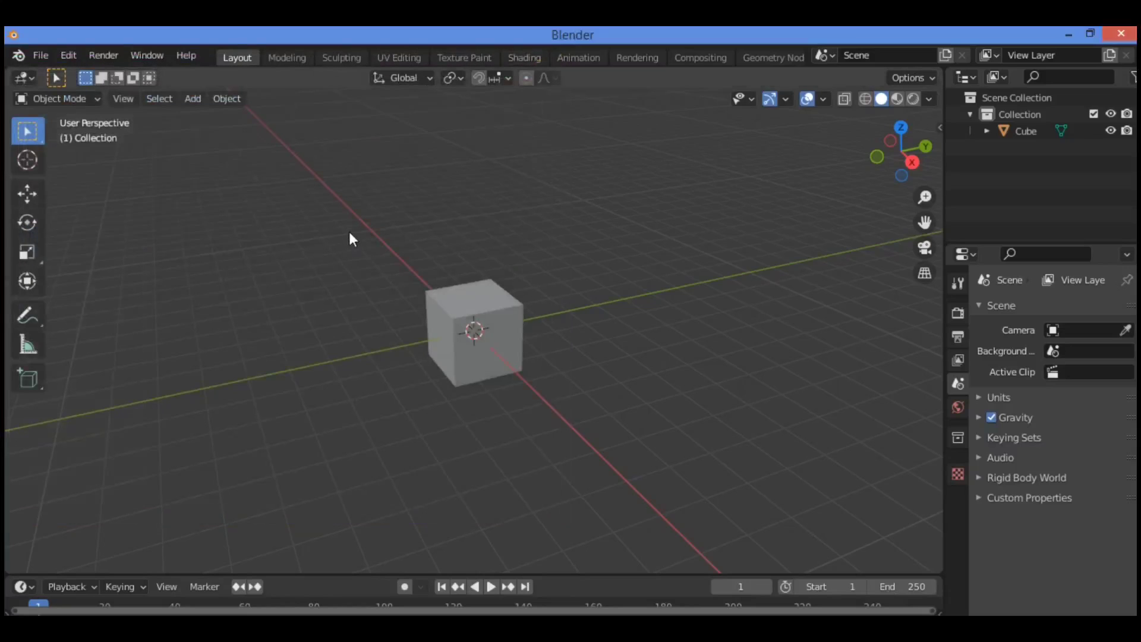
pyautogui.moveTo(302, 256)
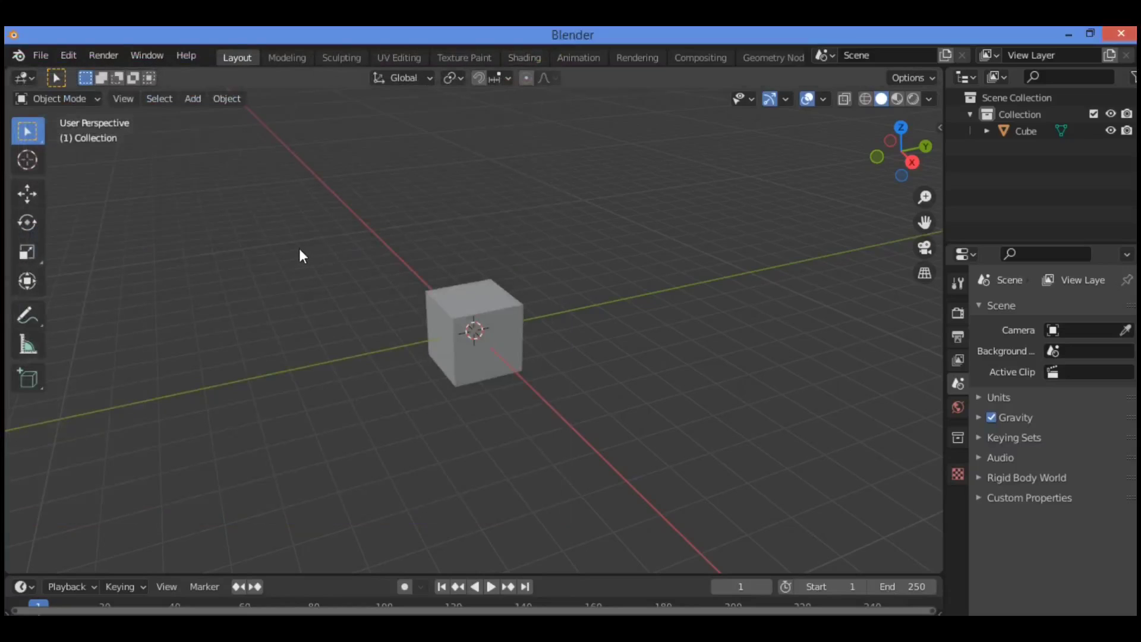
pyautogui.moveTo(343, 268)
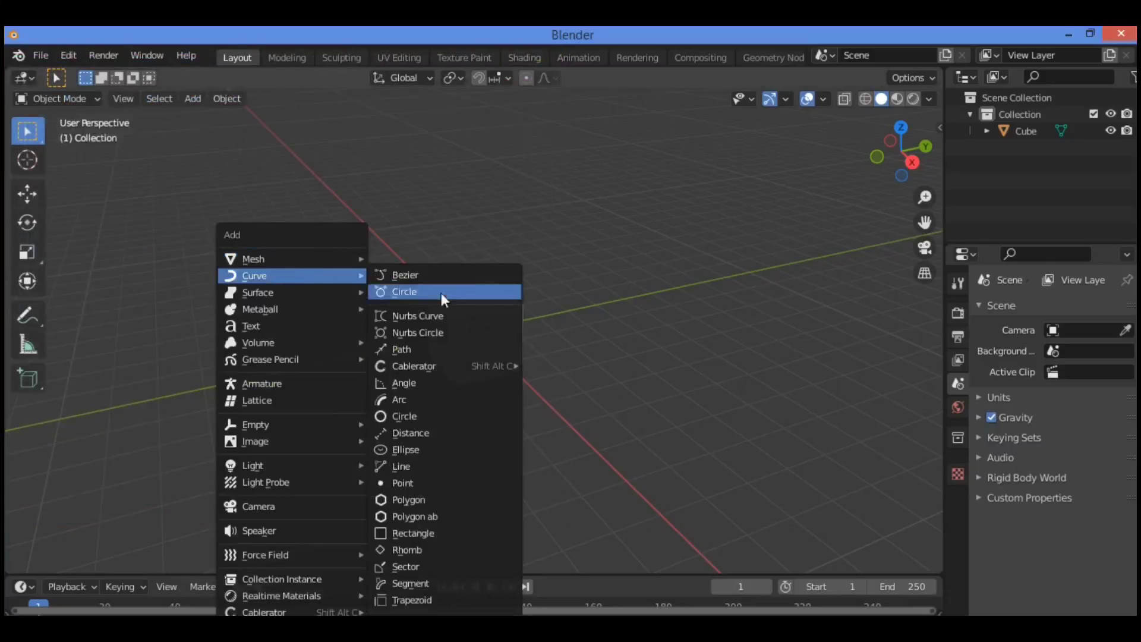
pyautogui.moveTo(430, 599)
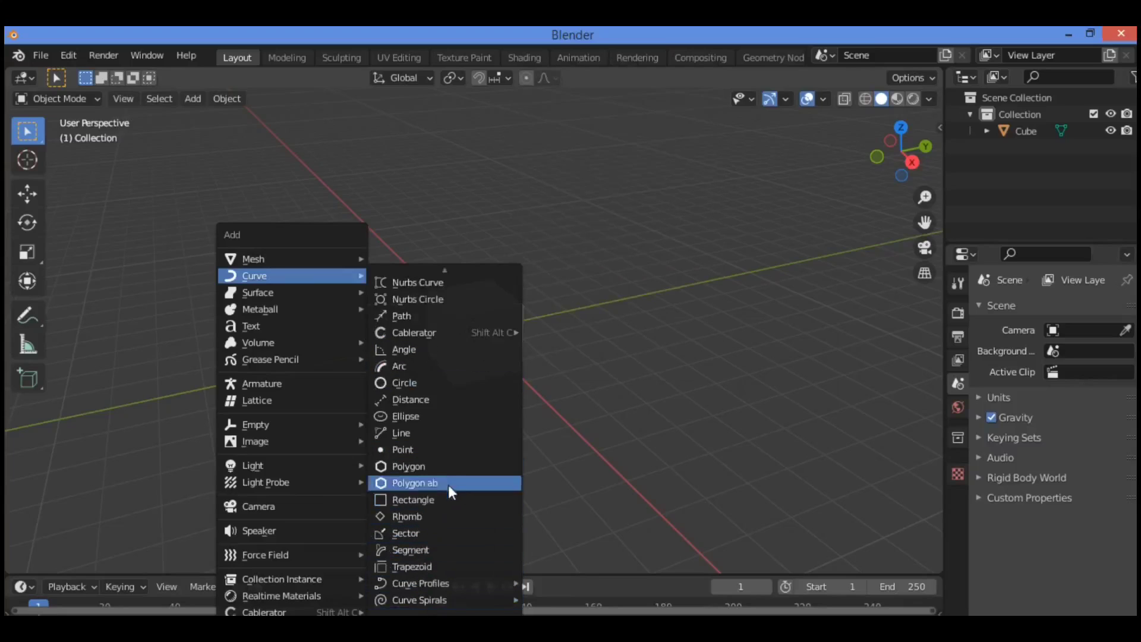
pyautogui.moveTo(437, 361)
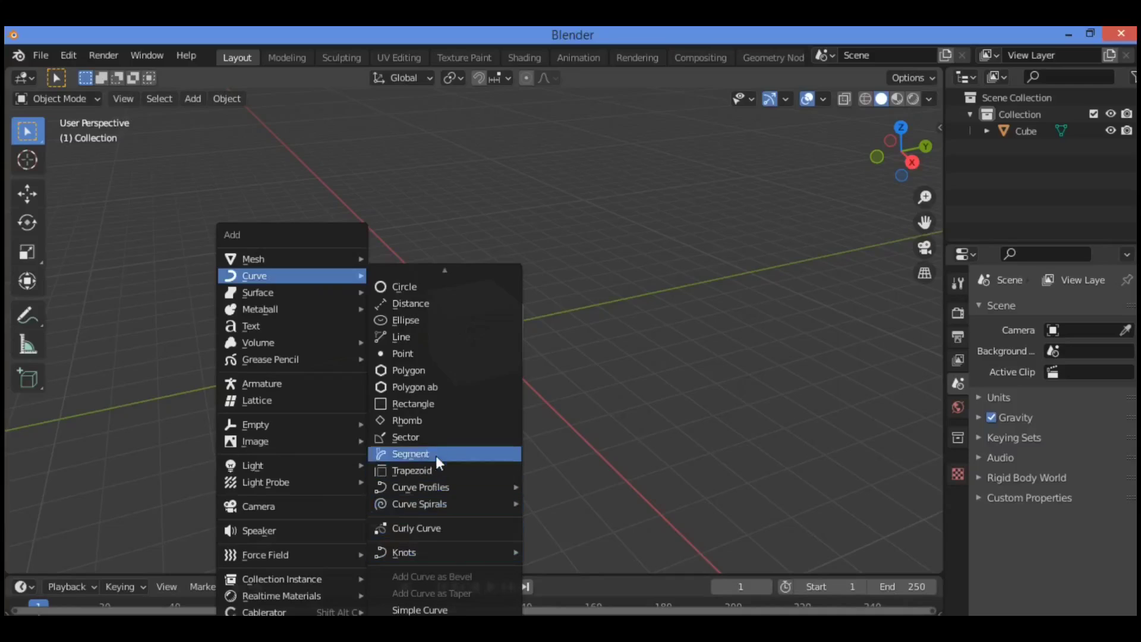
pyautogui.moveTo(436, 404)
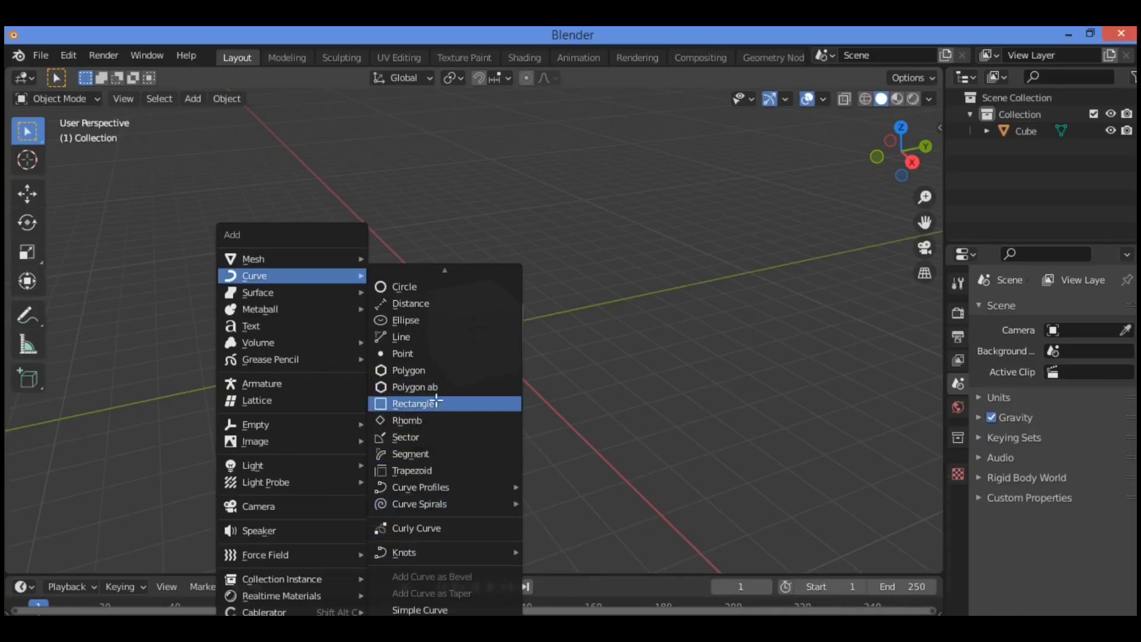
# - Add a Rectangle curve at the origin from the extra curve objects
pyautogui.click(416, 403)
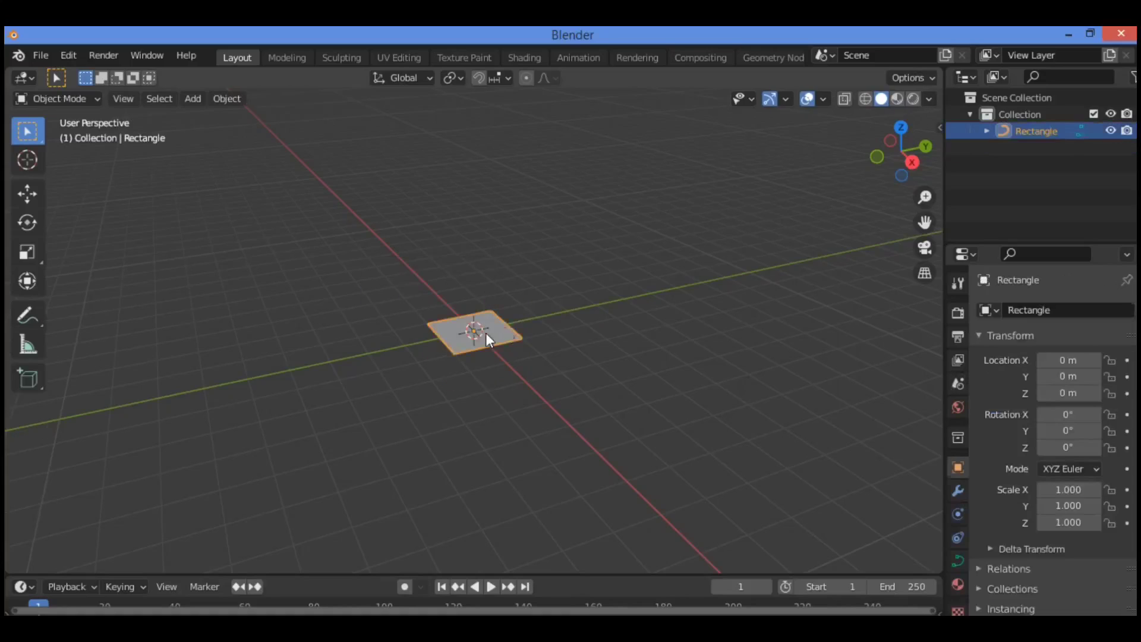
pyautogui.moveTo(511, 340)
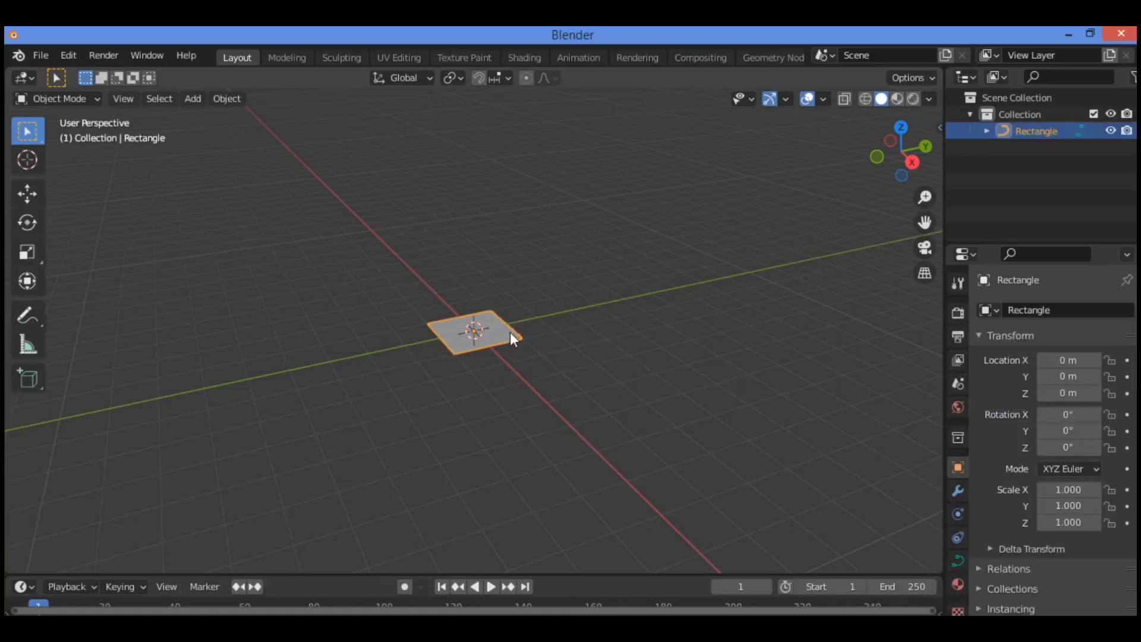
# - Enter Edit Mode on the rectangle curve to edit its corner points
pyautogui.press('Tab')
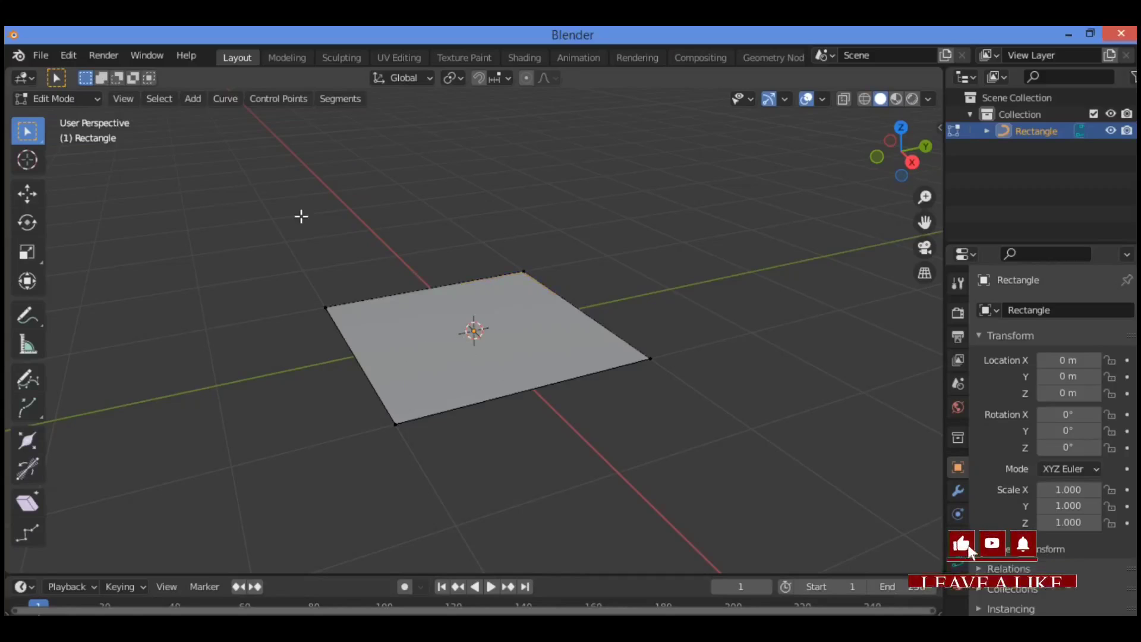
# - Add a Bezier circle inside the rectangle and scale it to cut a central hole
pyautogui.click(193, 98)
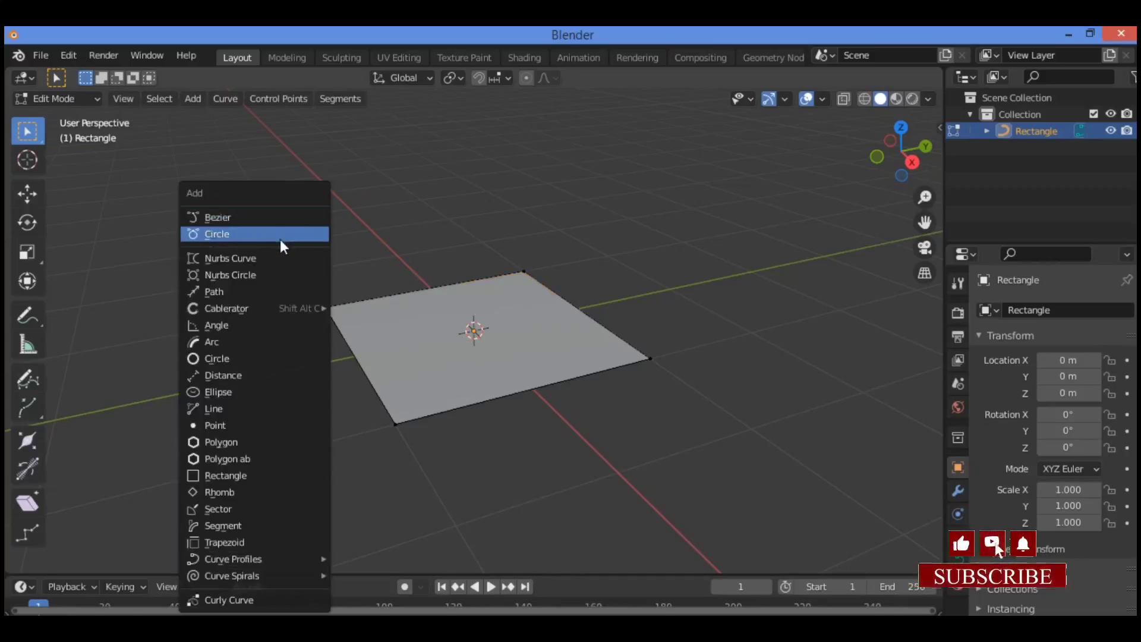
pyautogui.moveTo(284, 240)
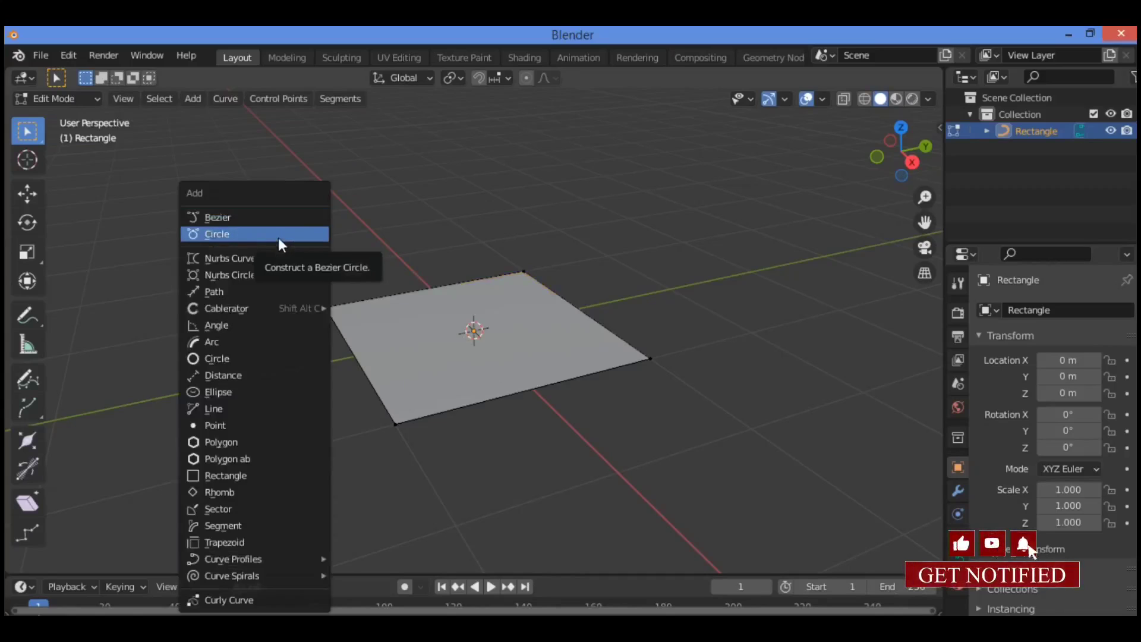
pyautogui.click(217, 234)
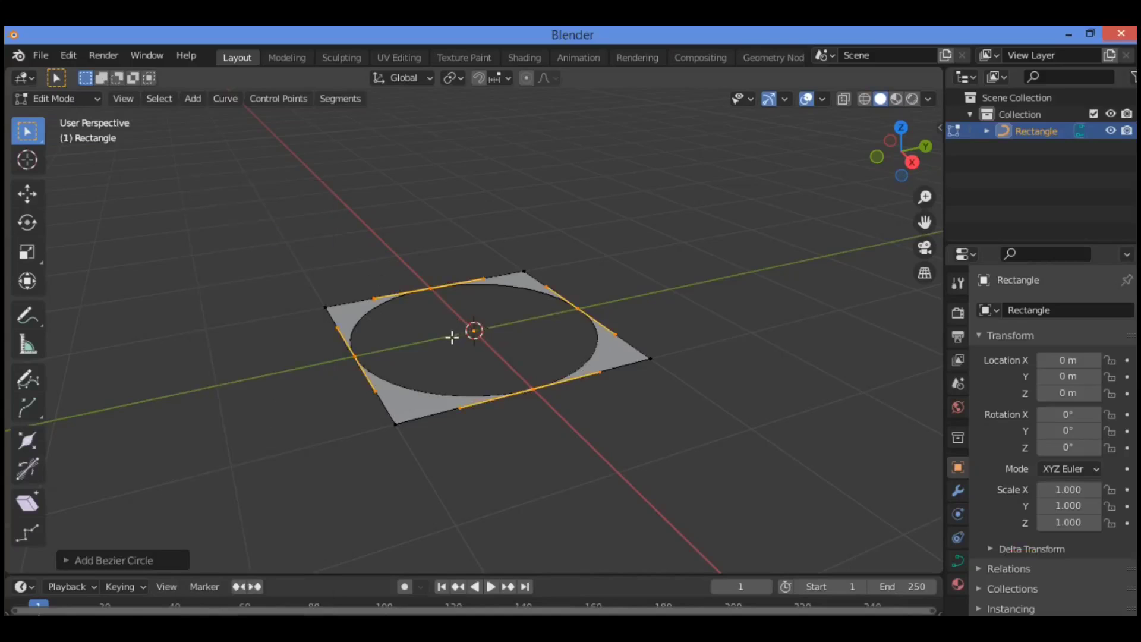
pyautogui.moveTo(538, 354)
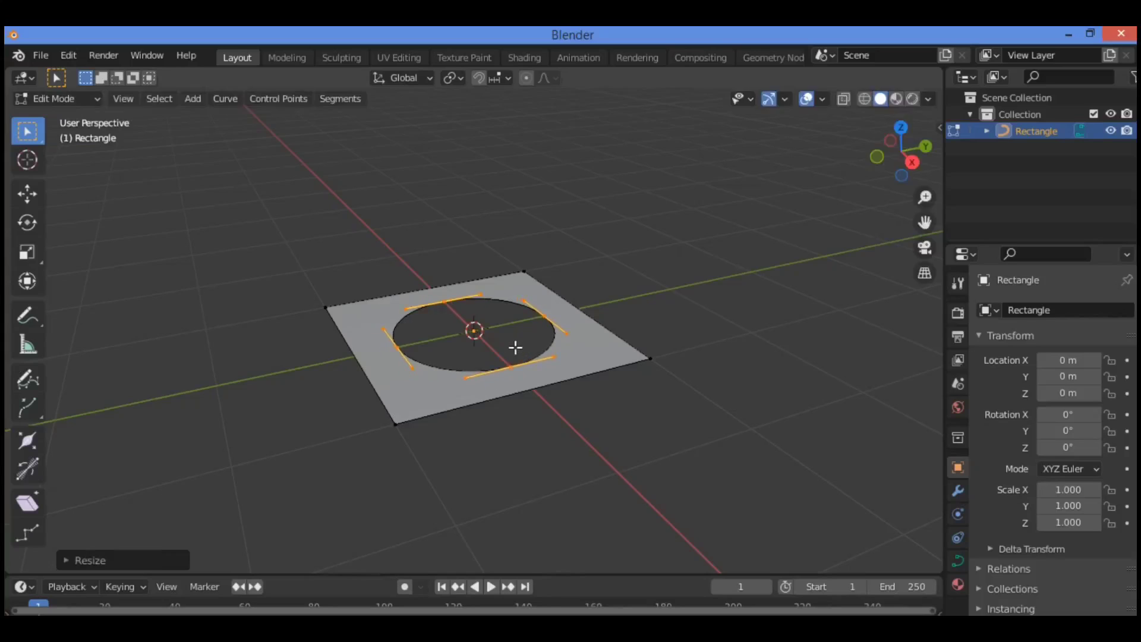
pyautogui.moveTo(515, 348); pyautogui.dragTo(477, 340)
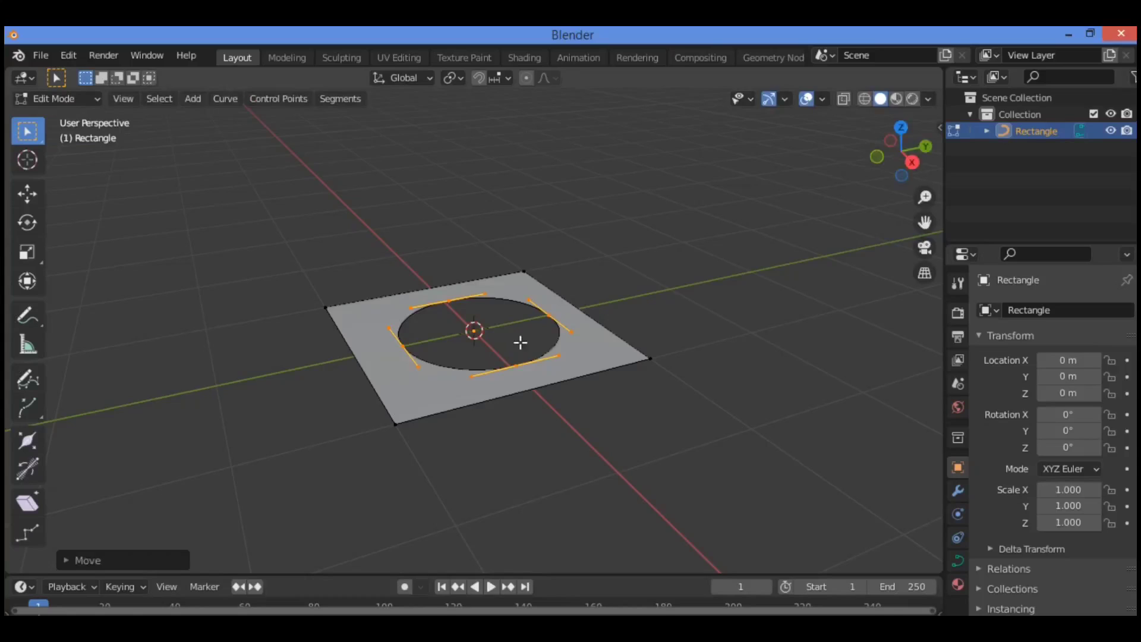
pyautogui.moveTo(523, 352)
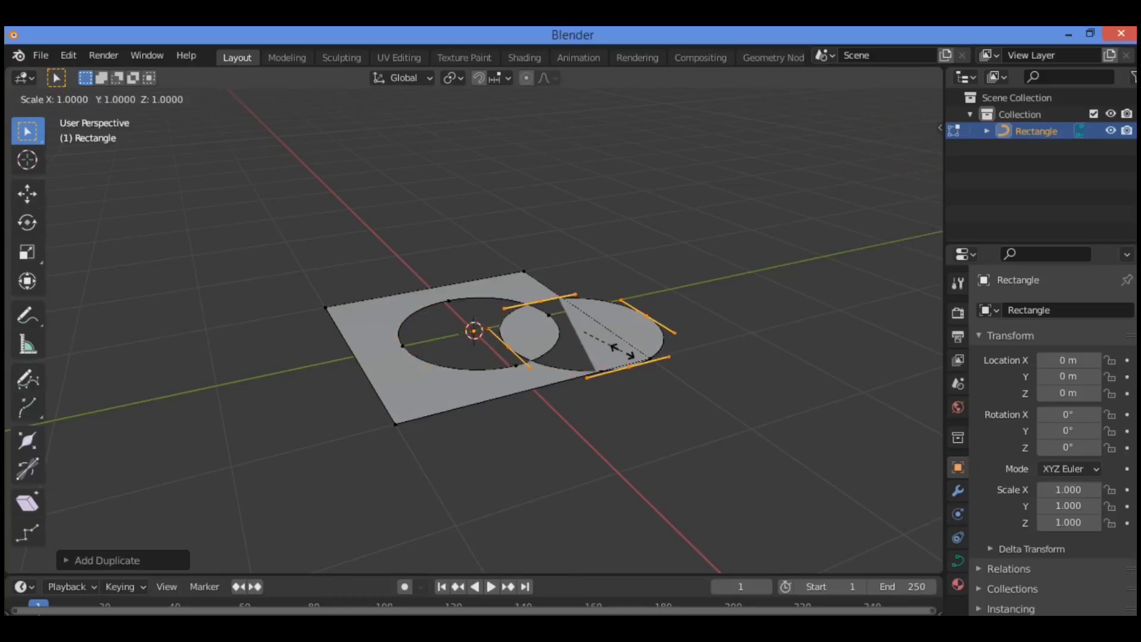
# - Duplicate the circle at about 0.22 scale near the corner as a smooth small hole
pyautogui.moveTo(618, 346); pyautogui.dragTo(583, 333)
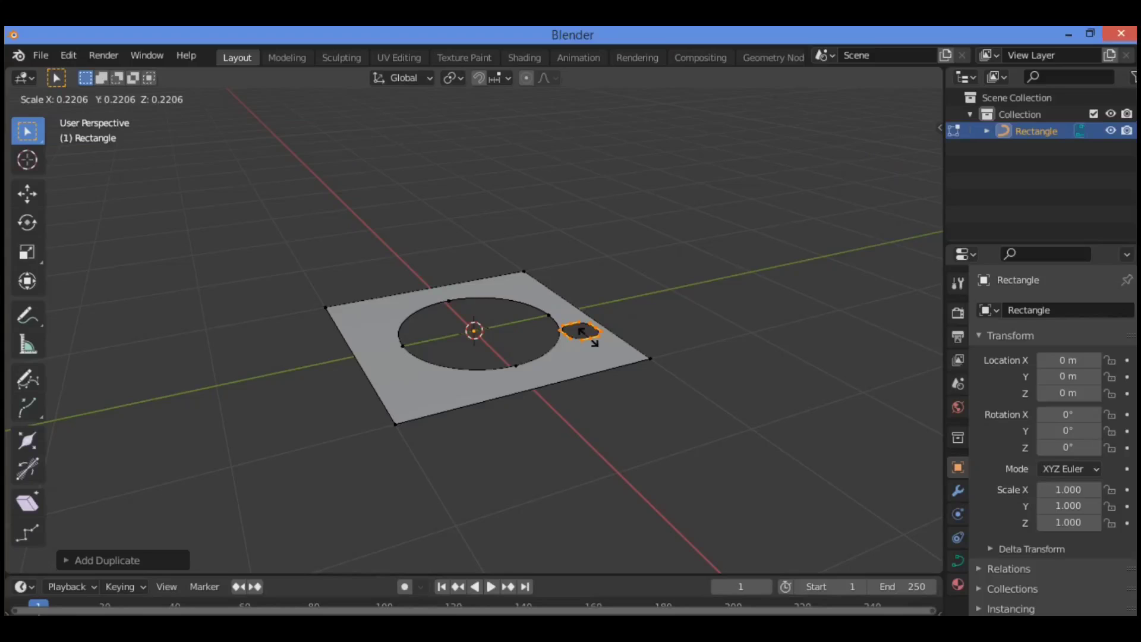
pyautogui.press('Tab')
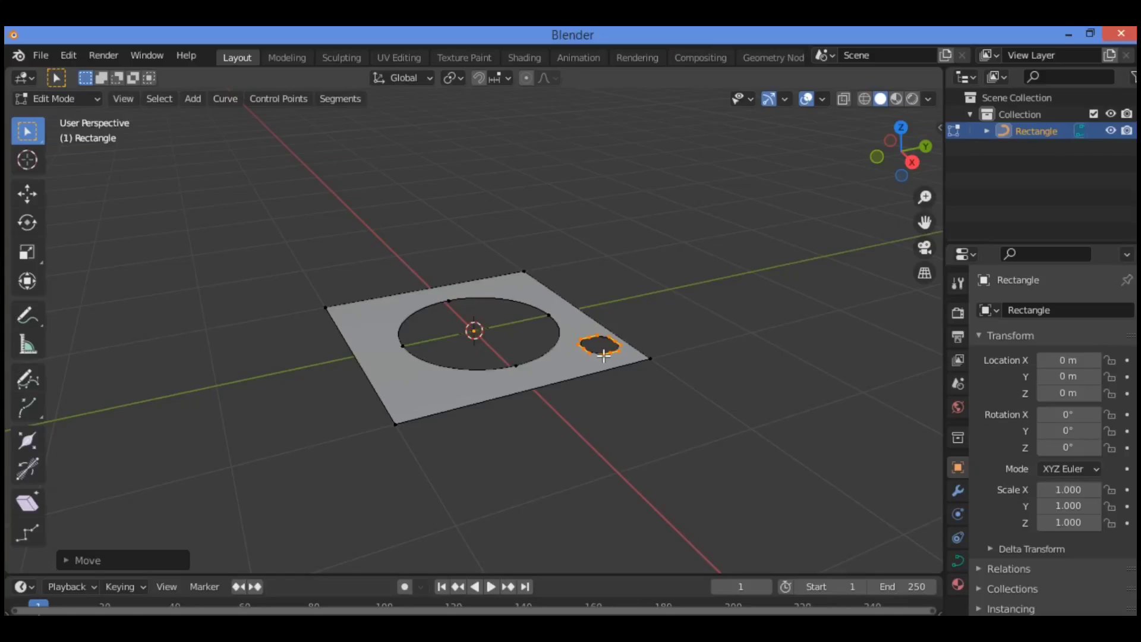
pyautogui.moveTo(627, 340)
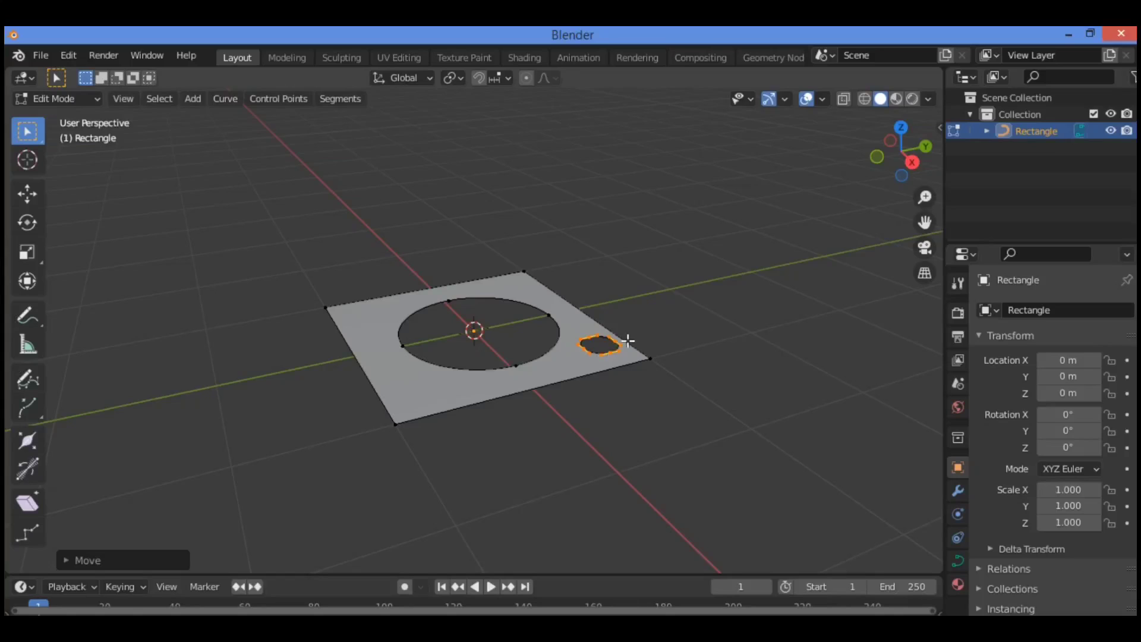
pyautogui.moveTo(573, 365)
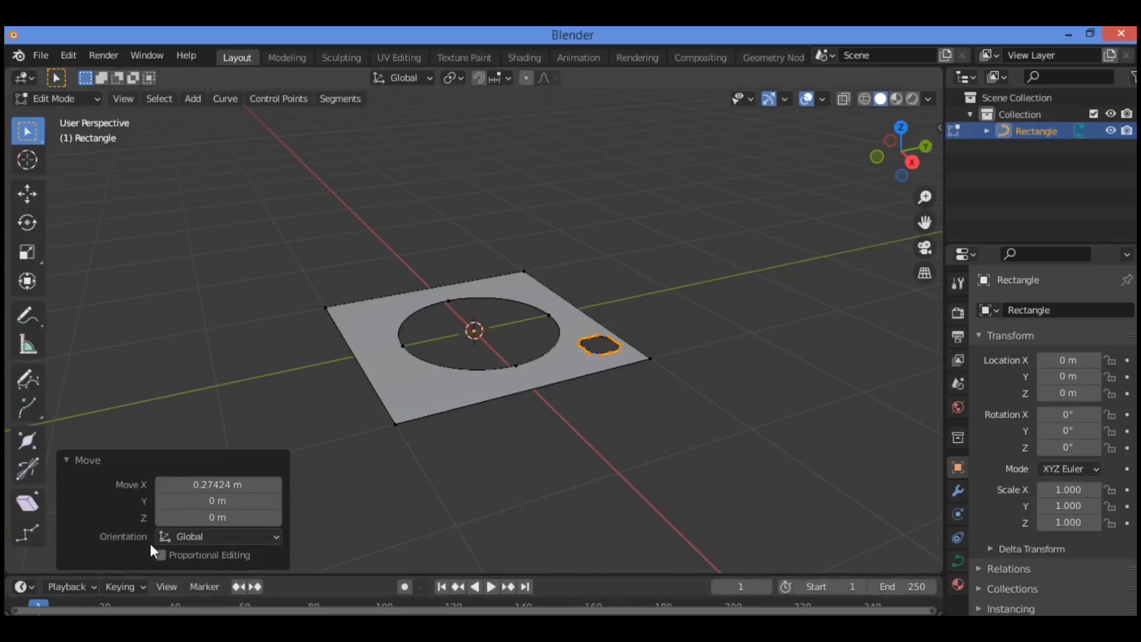
pyautogui.moveTo(585, 418)
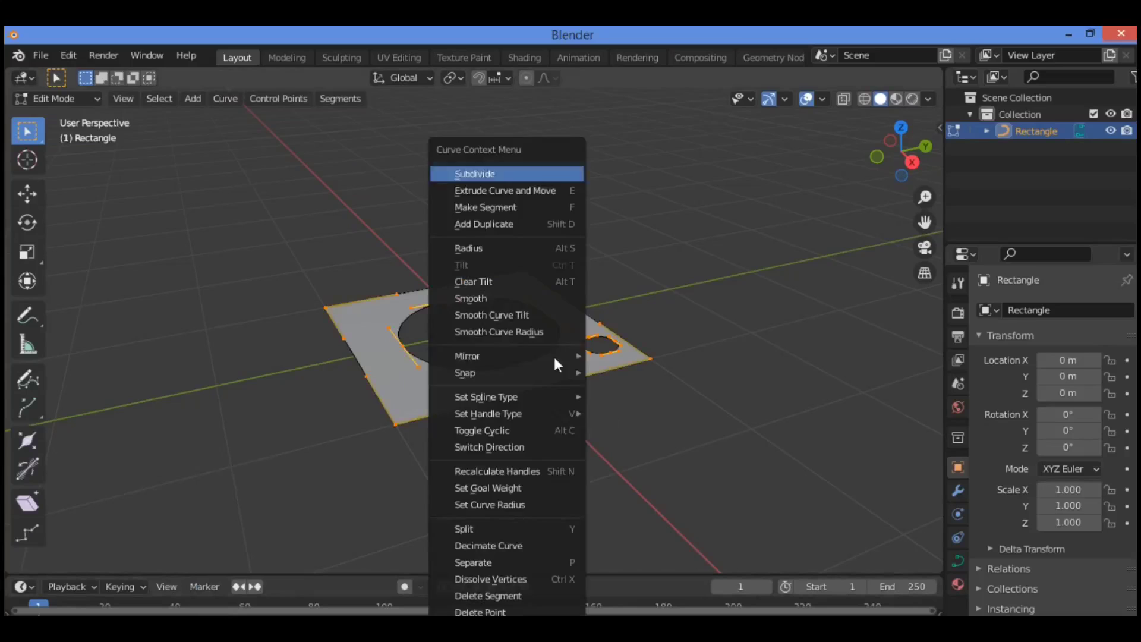
pyautogui.click(474, 173)
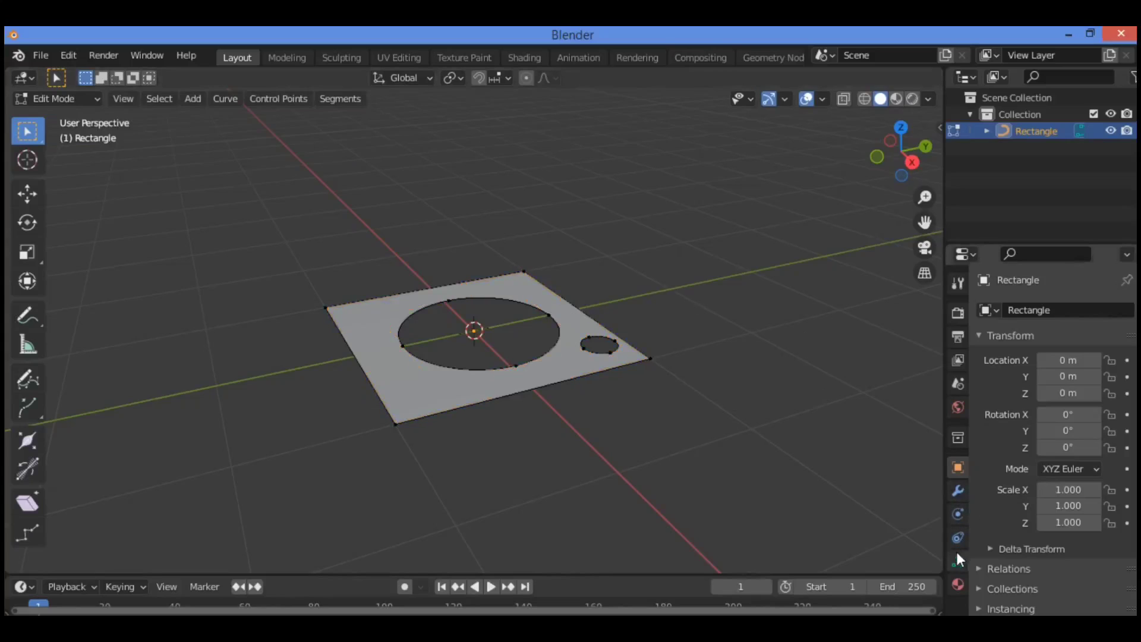
pyautogui.moveTo(958, 560)
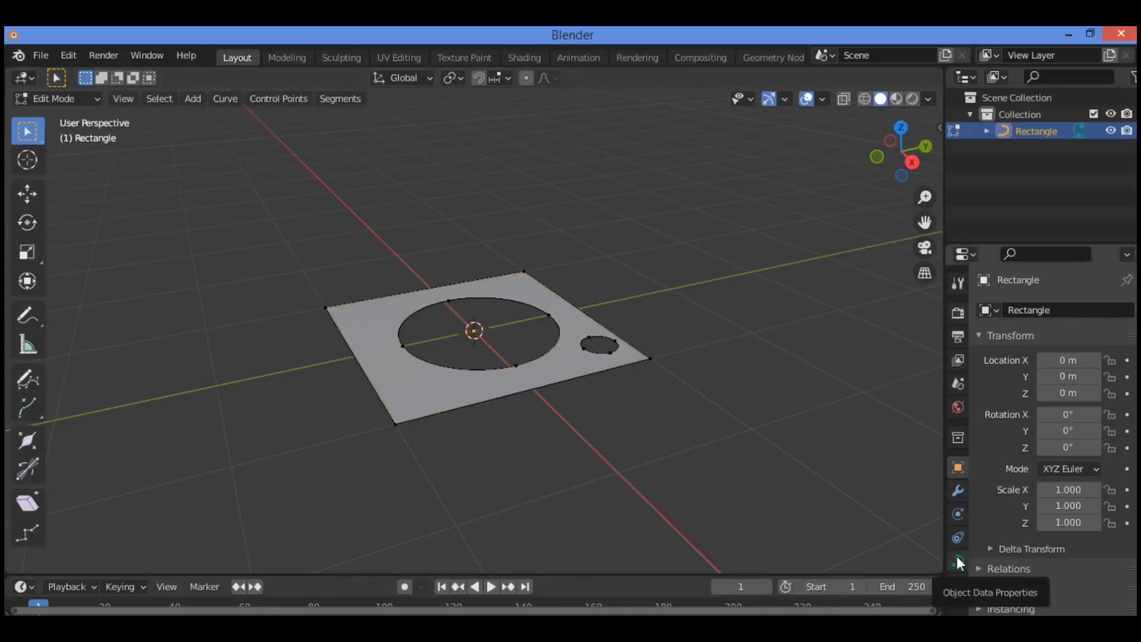
# - Show the Object Data curve settings of the Rectangle plate
pyautogui.click(958, 560)
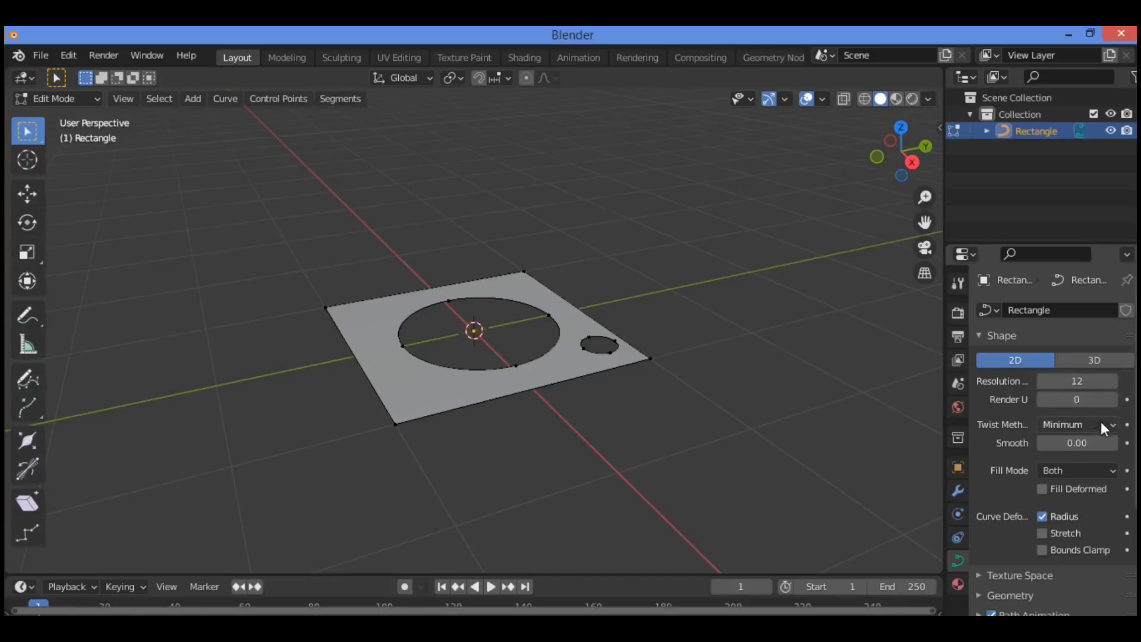
# - Set the curve's Geometry Extrude to 0.2 m for a solid slab
pyautogui.scroll(-3)
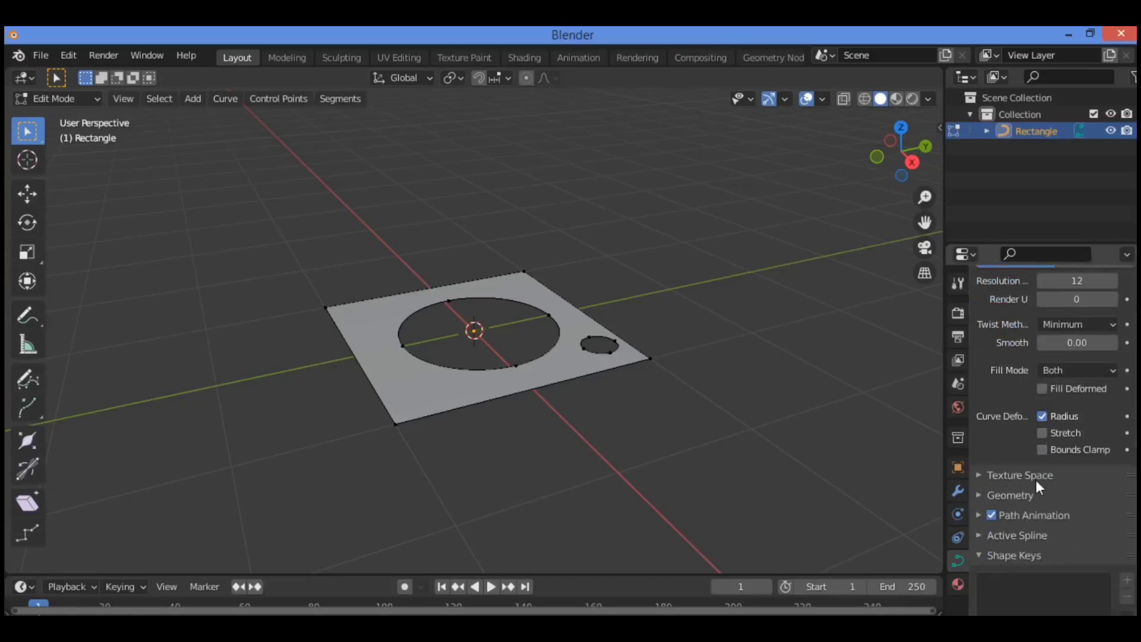
pyautogui.click(1010, 495)
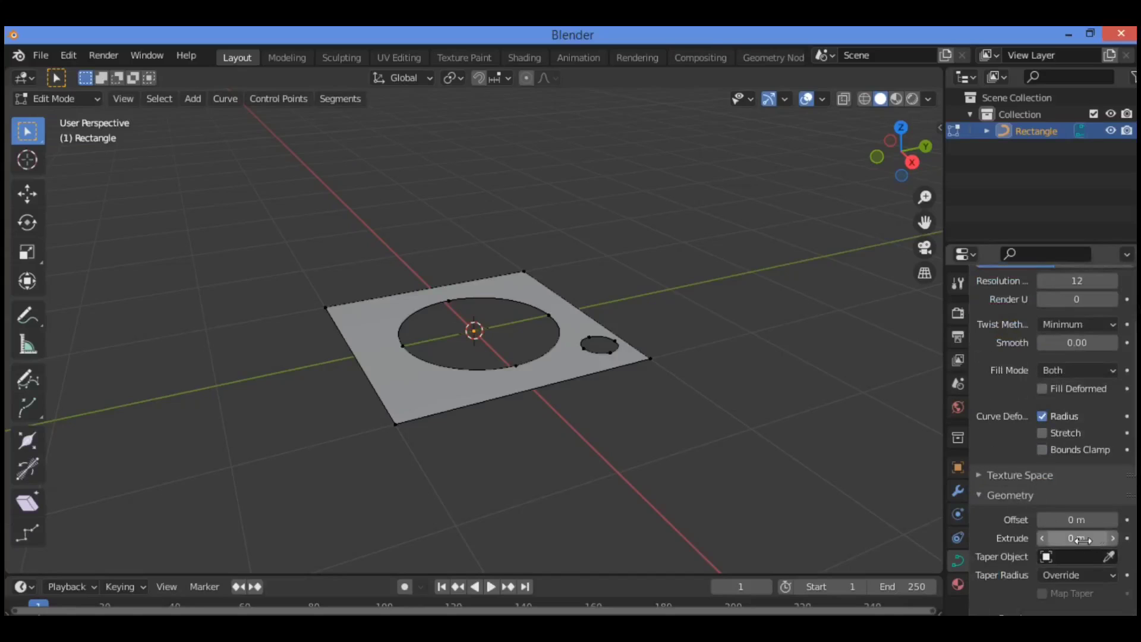
pyautogui.moveTo(1077, 537); pyautogui.dragTo(1098, 538)
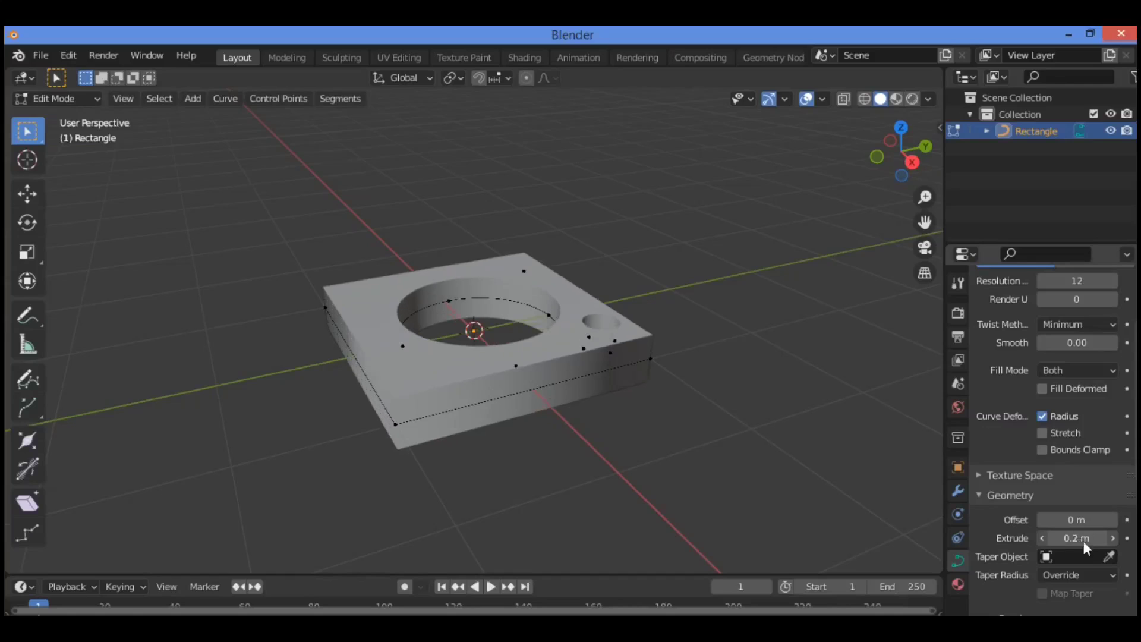
pyautogui.click(1077, 520)
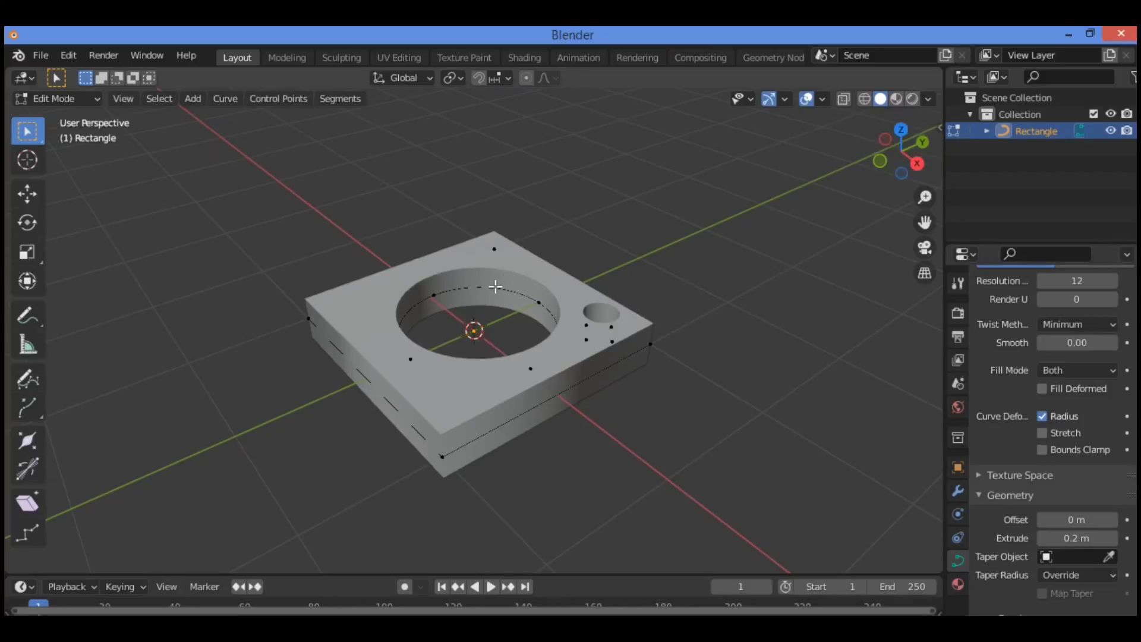
pyautogui.moveTo(650, 305)
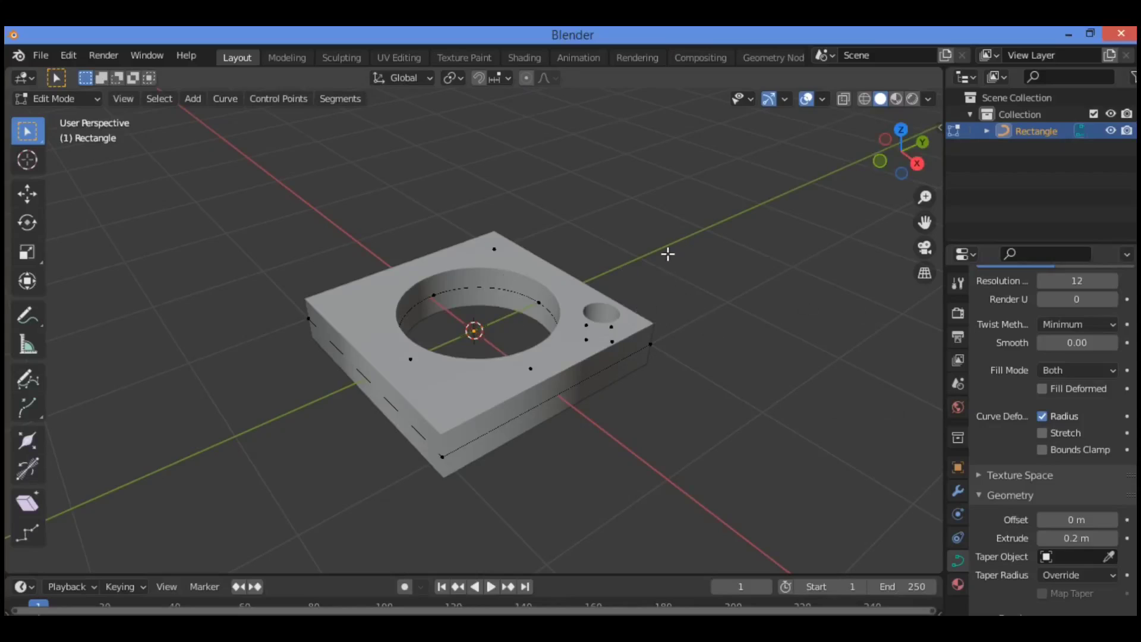
# - Convert the holed plate curve to a mesh and enter Edit Mode on it
pyautogui.press('Tab')
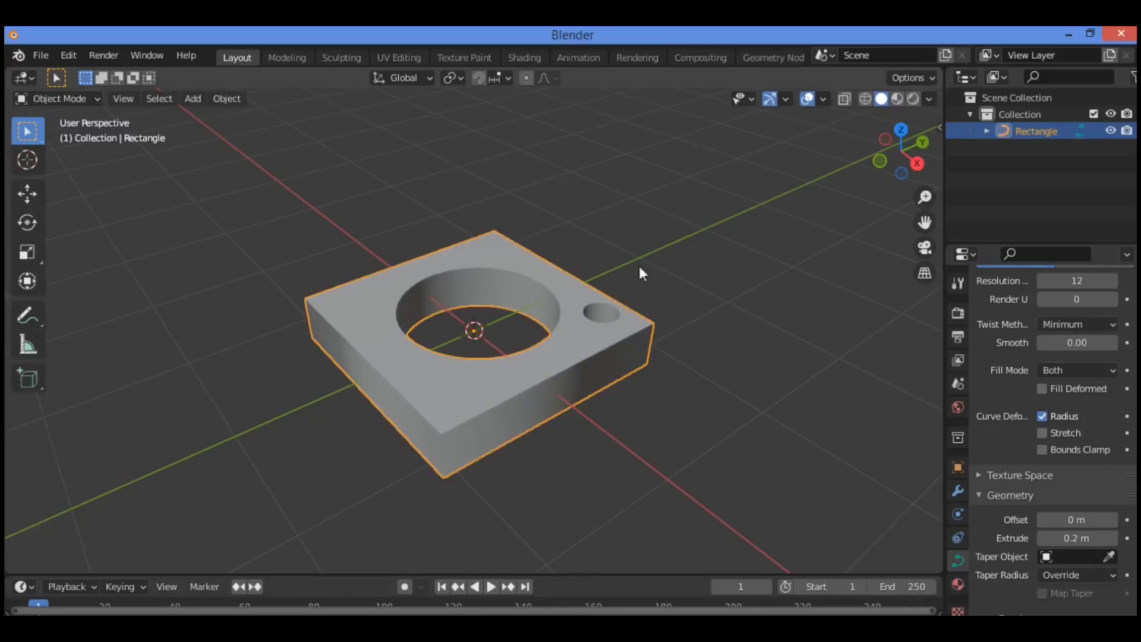
pyautogui.rightClick(473, 332)
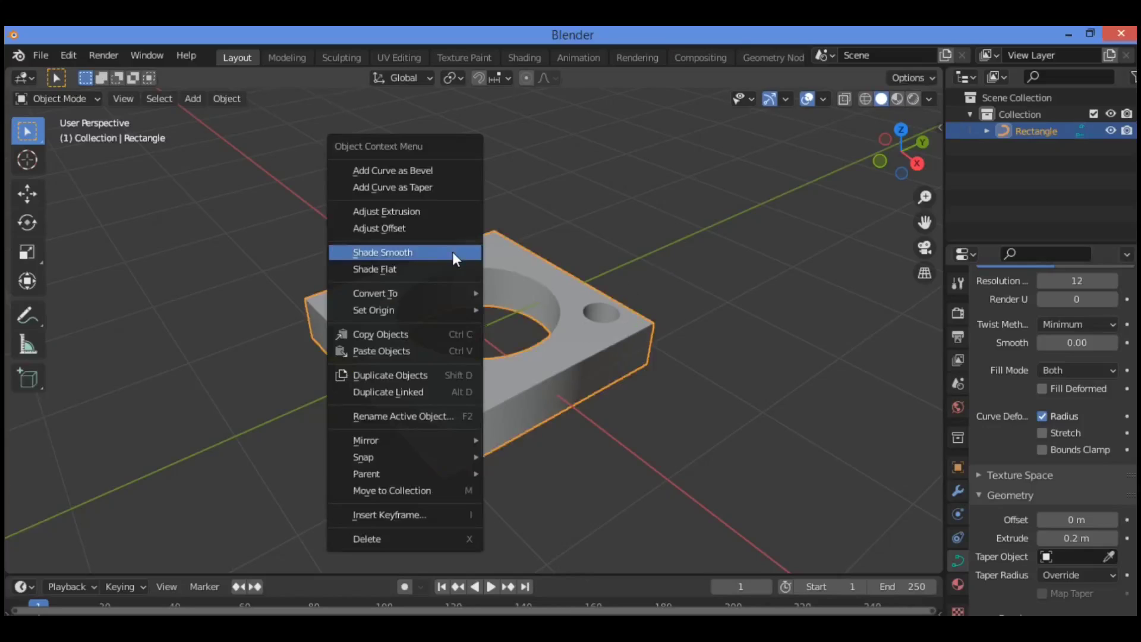
pyautogui.moveTo(404, 293)
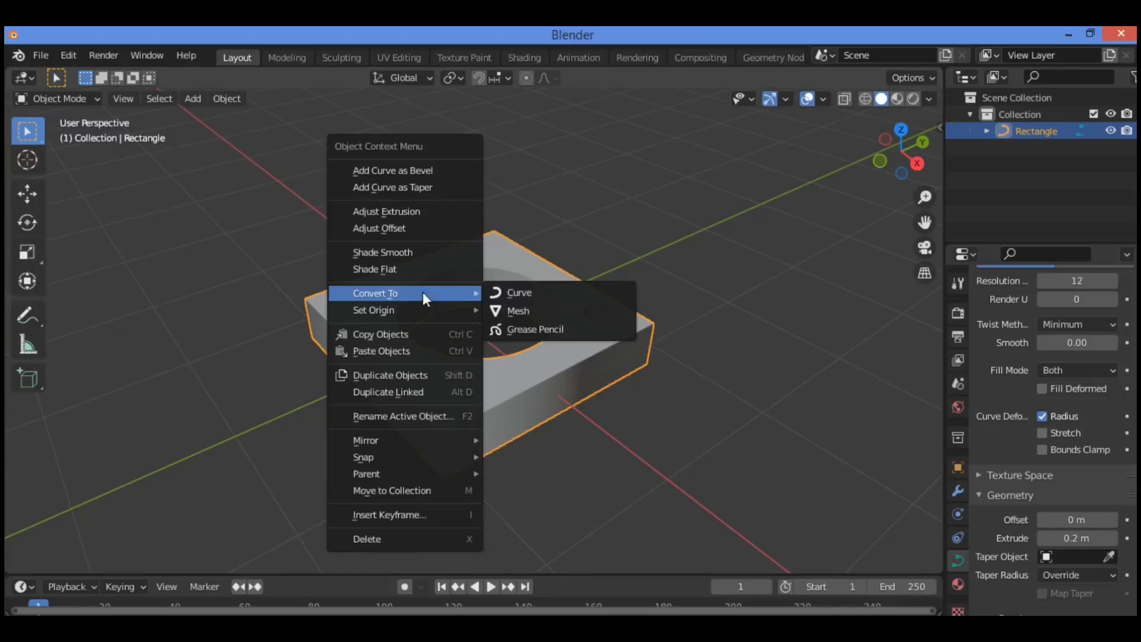
pyautogui.click(518, 310)
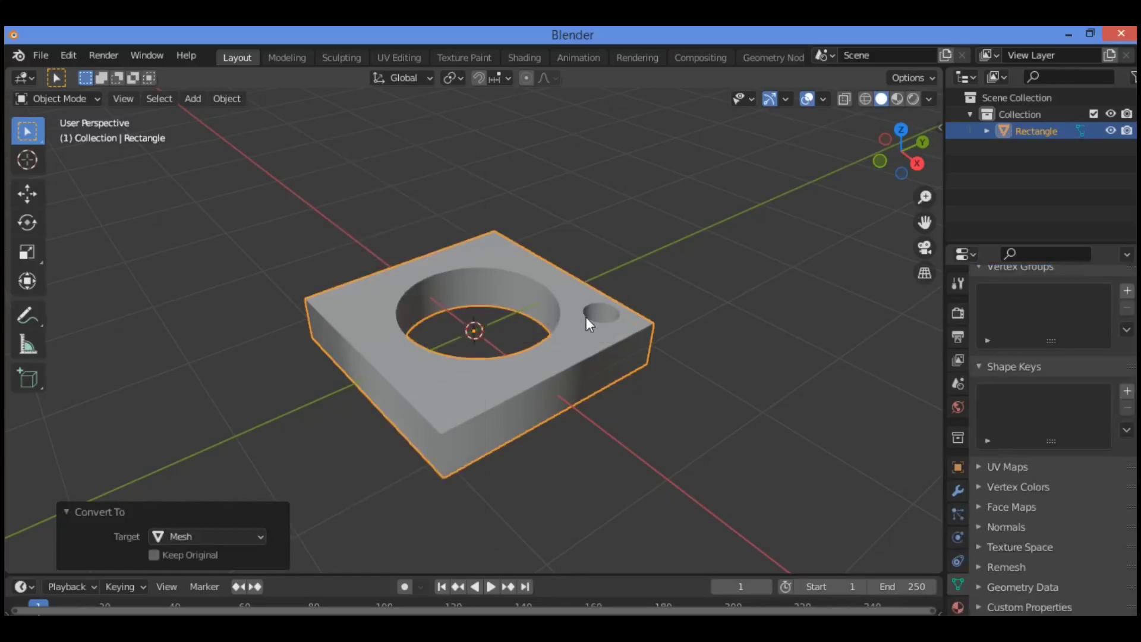
pyautogui.press('Tab')
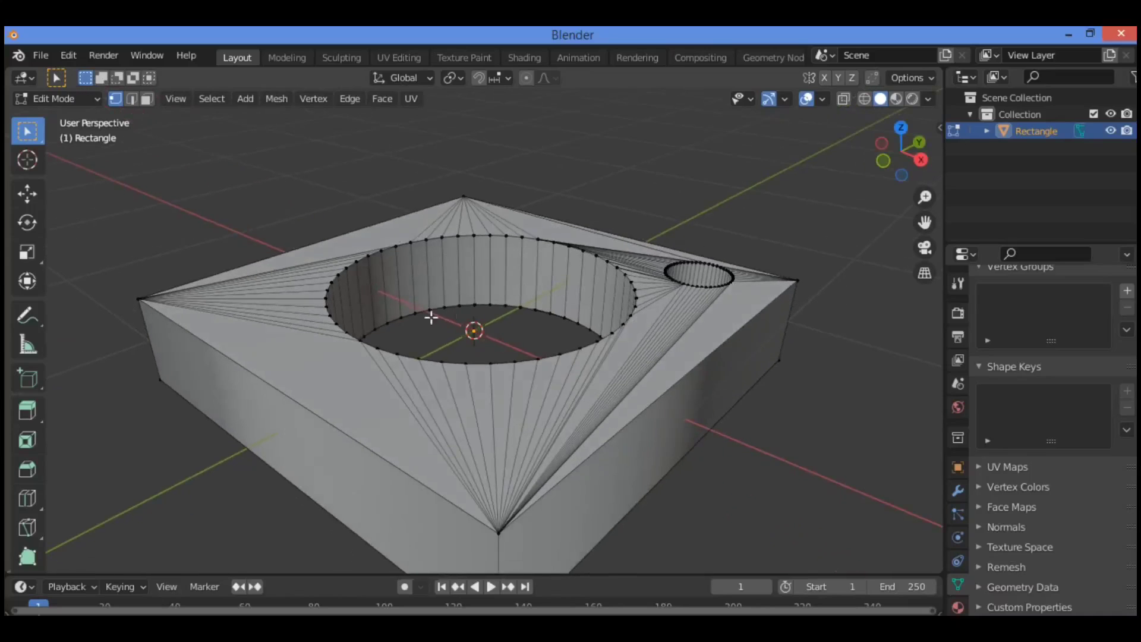
pyautogui.moveTo(597, 342)
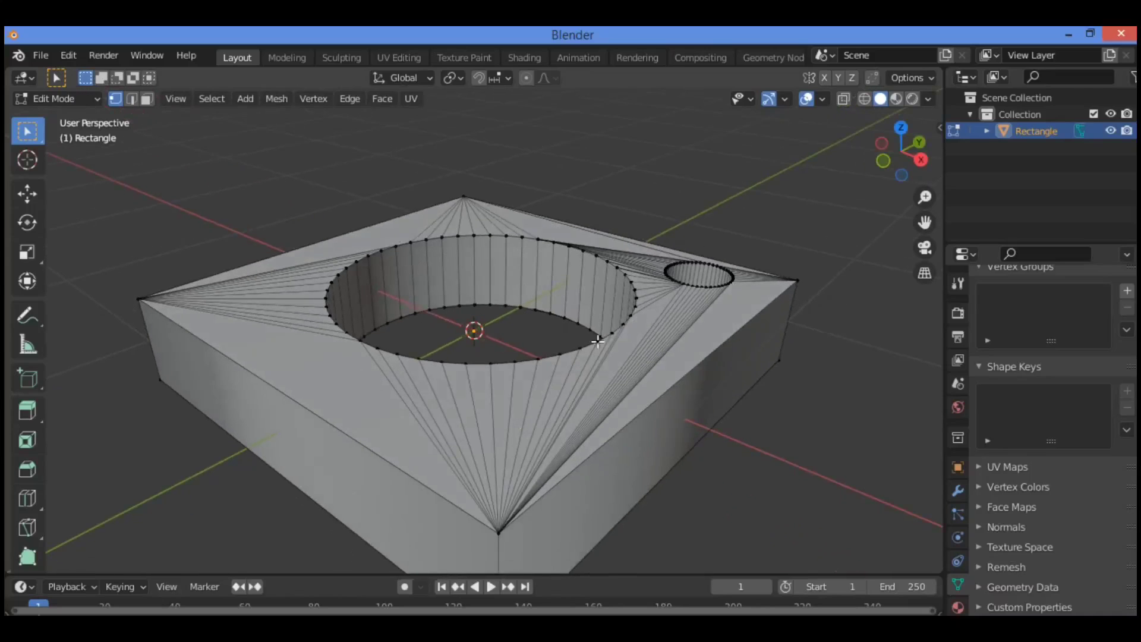
pyautogui.moveTo(596, 343); pyautogui.dragTo(524, 314)
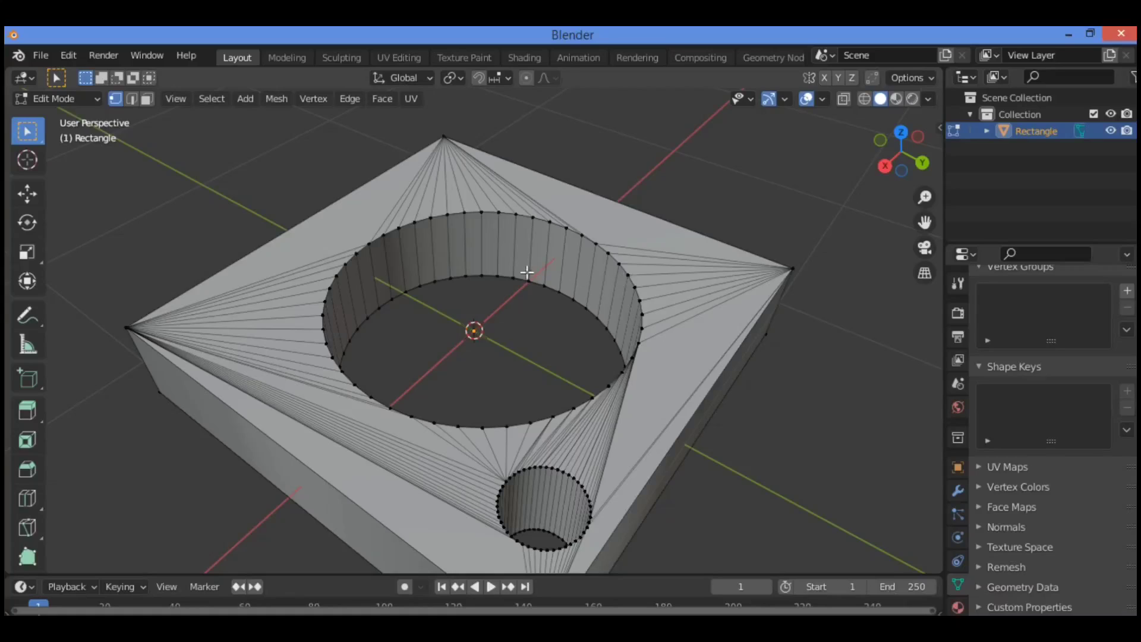
pyautogui.moveTo(652, 339)
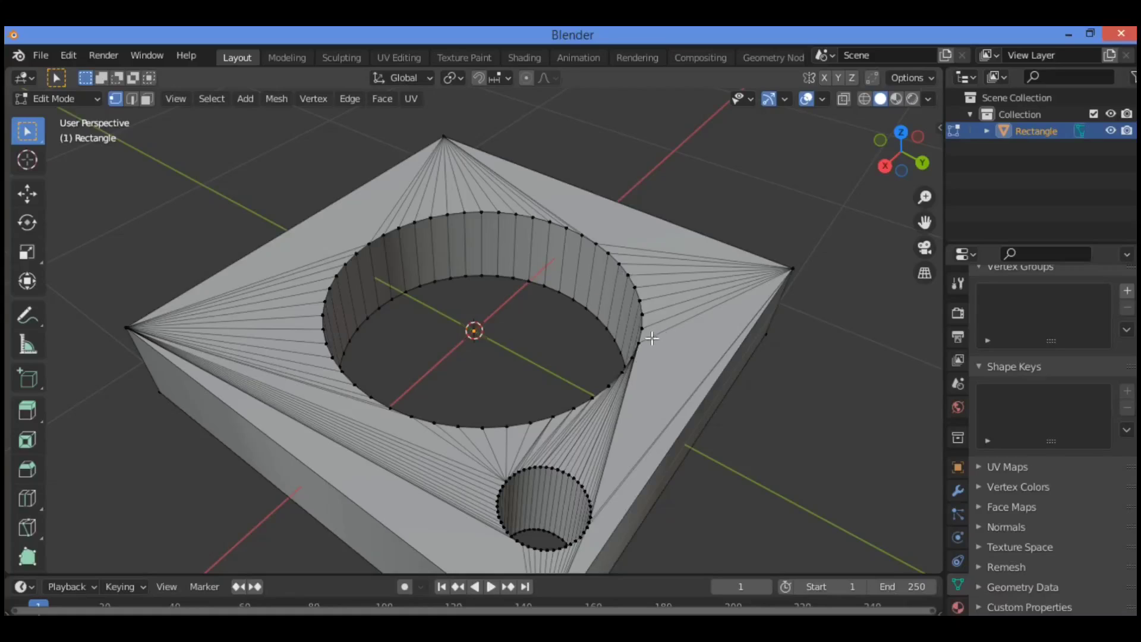
pyautogui.moveTo(624, 330)
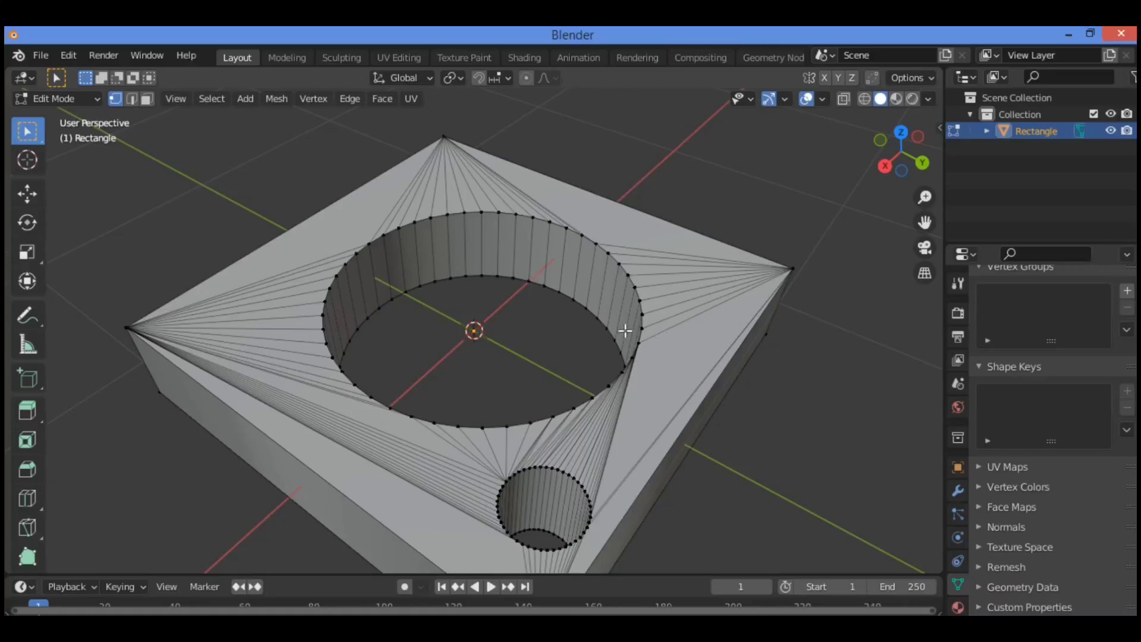